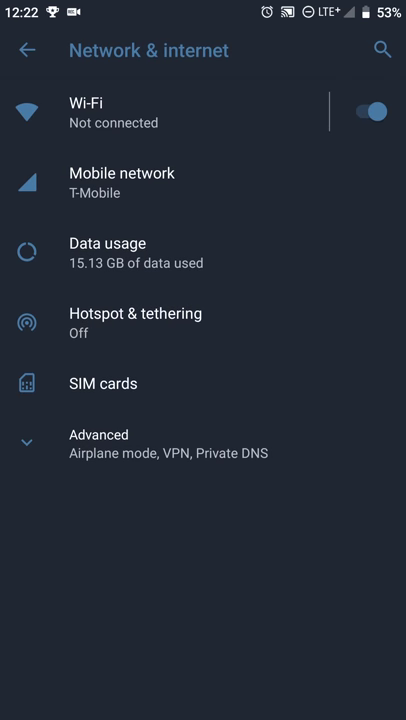
Expand the Advanced network options and bring up the Private DNS mode chooser, currently Automatic
left_click(96, 434)
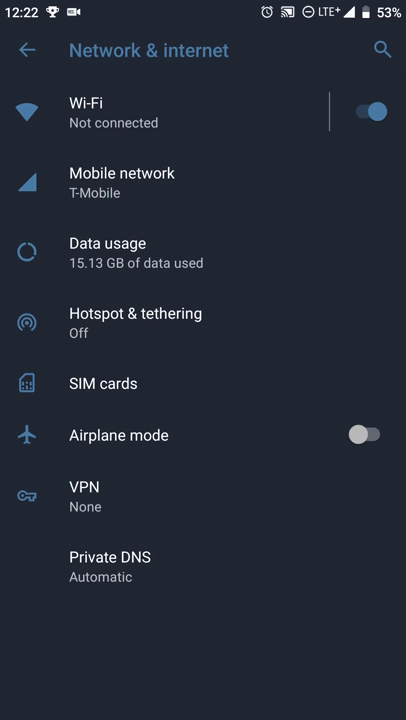
left_click(110, 566)
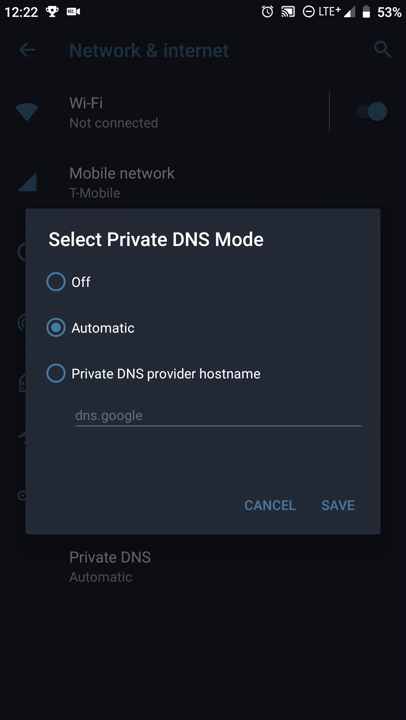
Set Private DNS to provider hostname mode with dns.google and save it
left_click(56, 374)
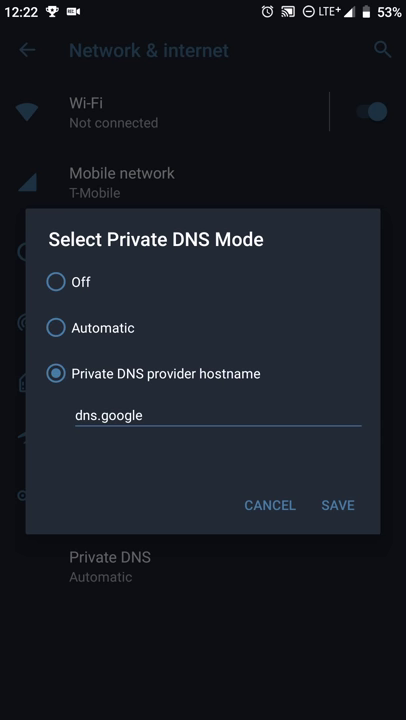
left_click(144, 412)
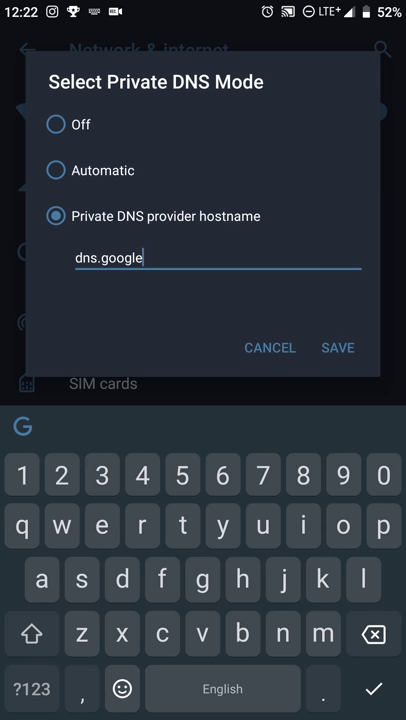
left_click(338, 348)
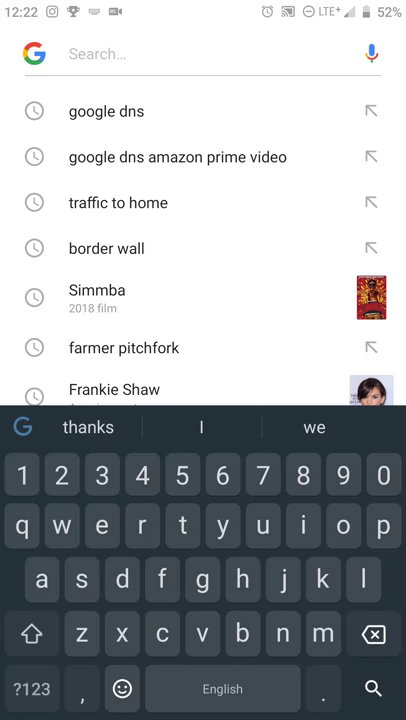
Rerun the 'google dns' search and read through the Google Public DNS performance, security and FAQ pages
left_click(106, 112)
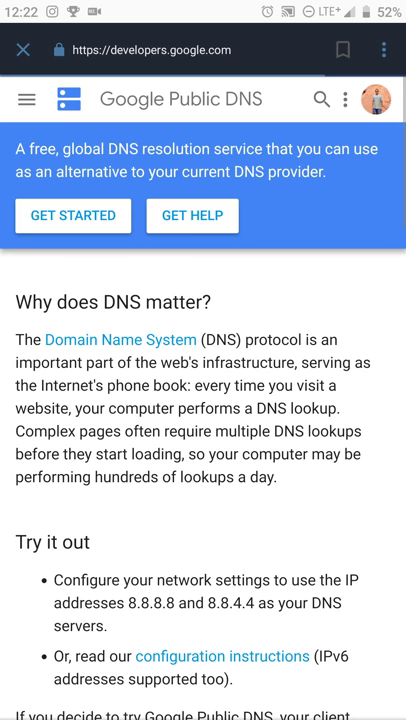
scroll("down", 3)
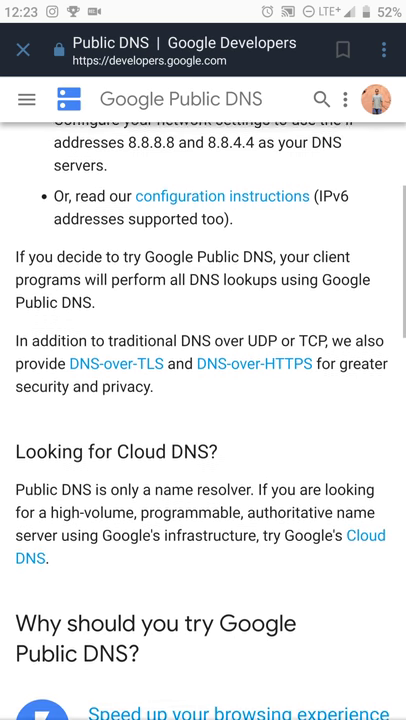
scroll("down", 3)
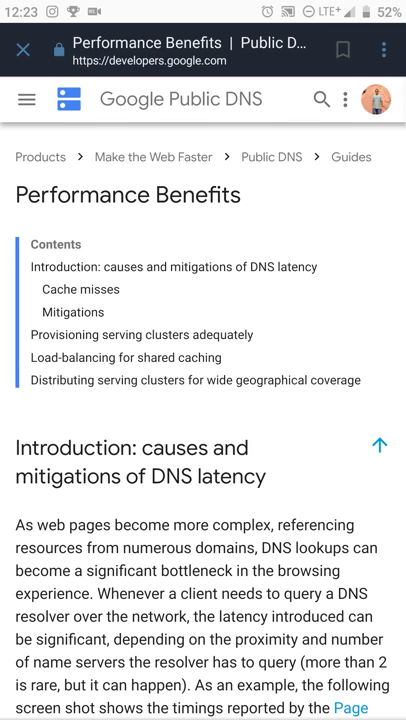
scroll("down", 3)
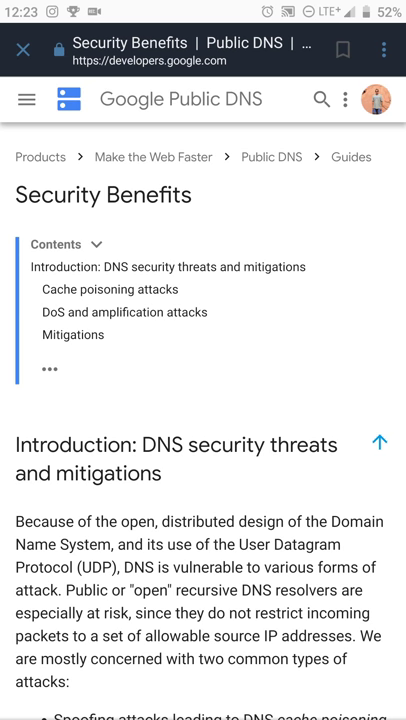
scroll("down", 3)
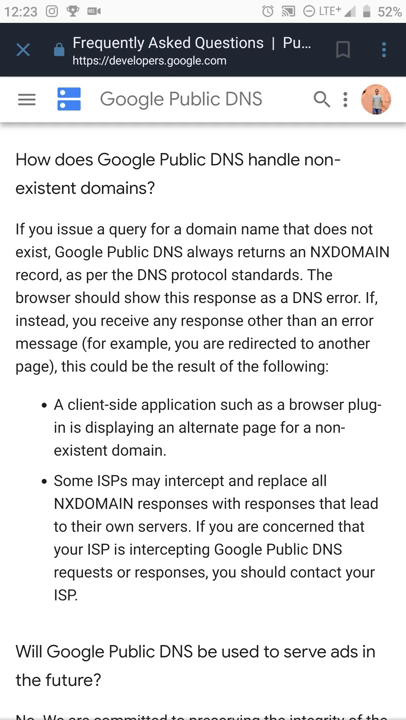
scroll("down", 3)
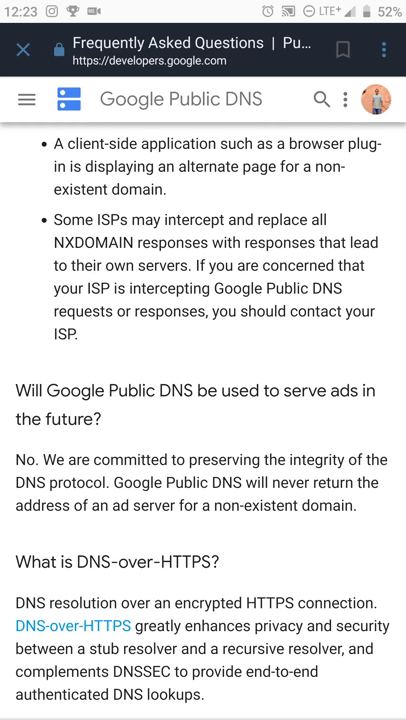
scroll("down", 3)
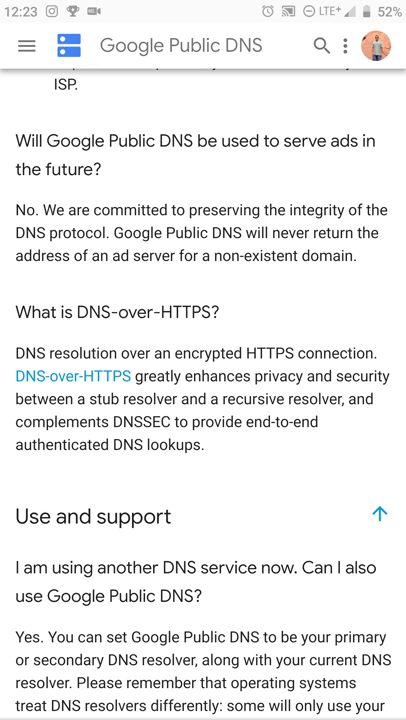
scroll("down", 3)
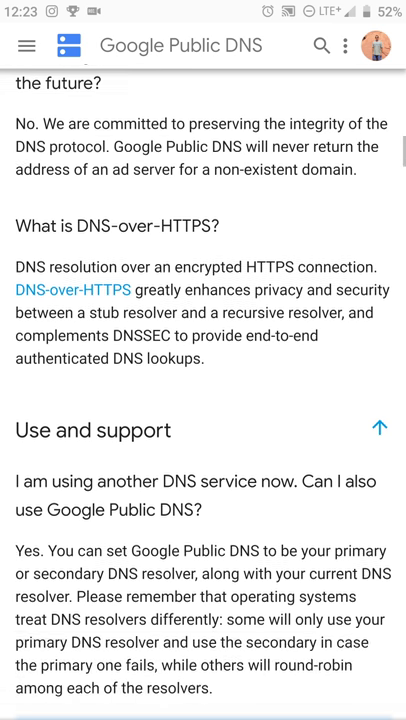
scroll("down", 3)
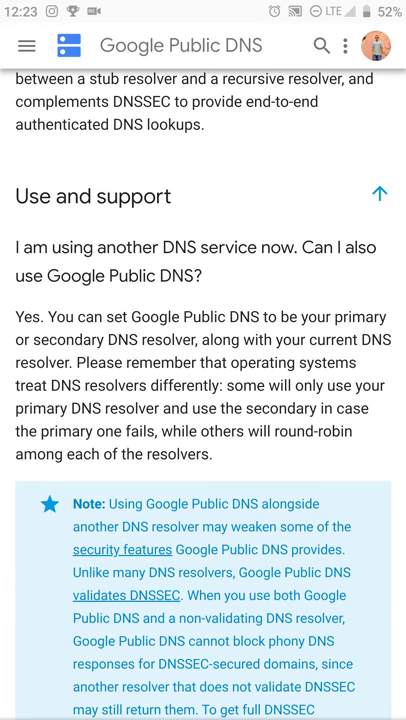
scroll("down", 3)
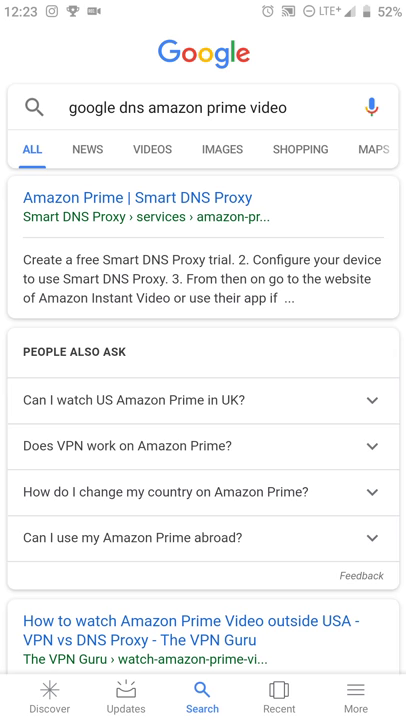
Skim the remaining google dns amazon prime video results, then go to the home screen
scroll("down", 3)
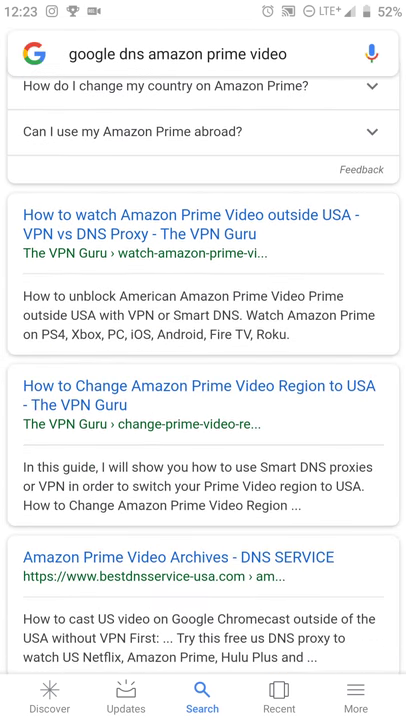
scroll("down", 3)
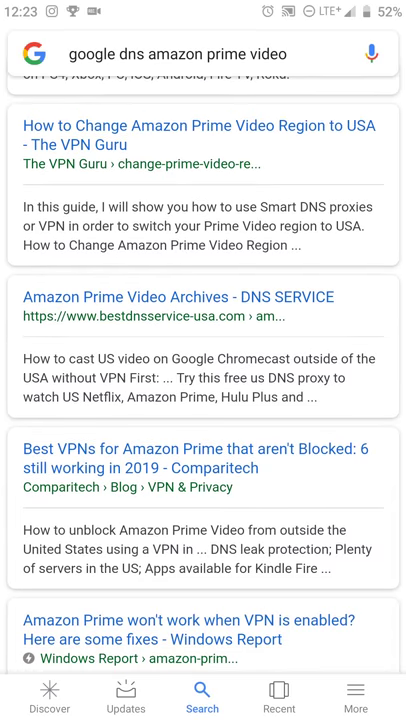
scroll("down", 3)
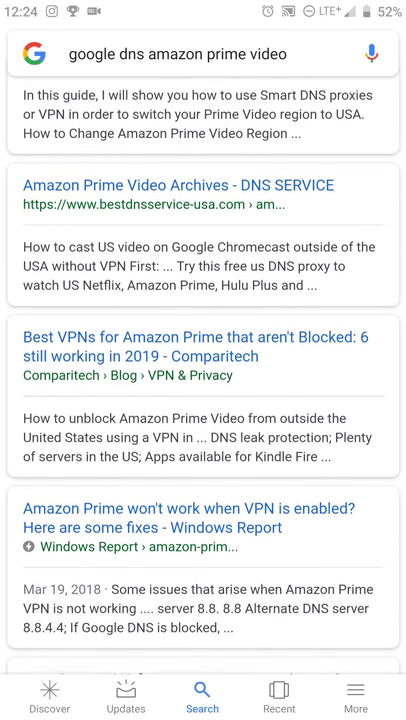
scroll("down", 3)
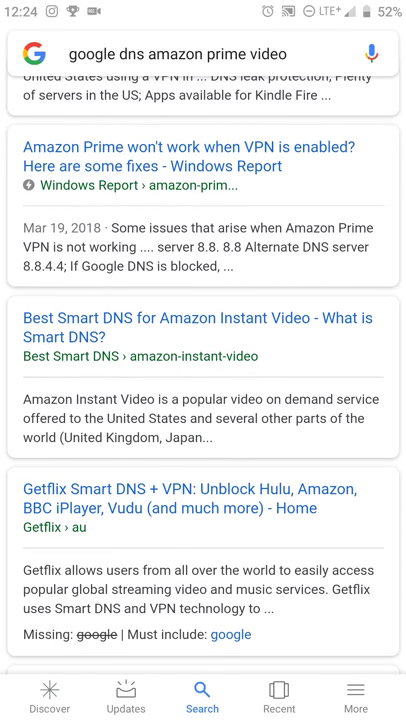
key("home")
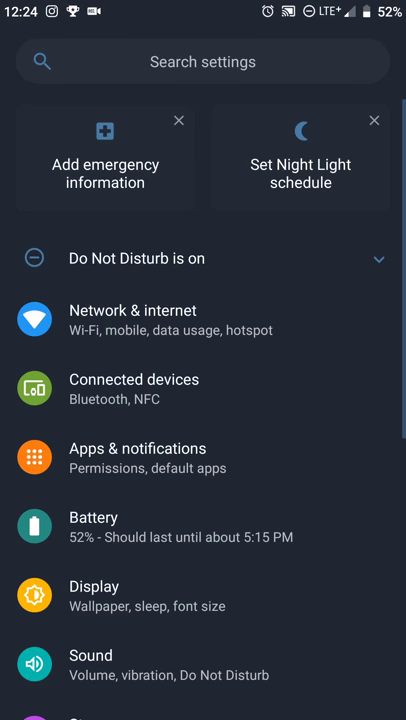
In Network & internet, set Private DNS back from dns.google to Automatic
left_click(132, 320)
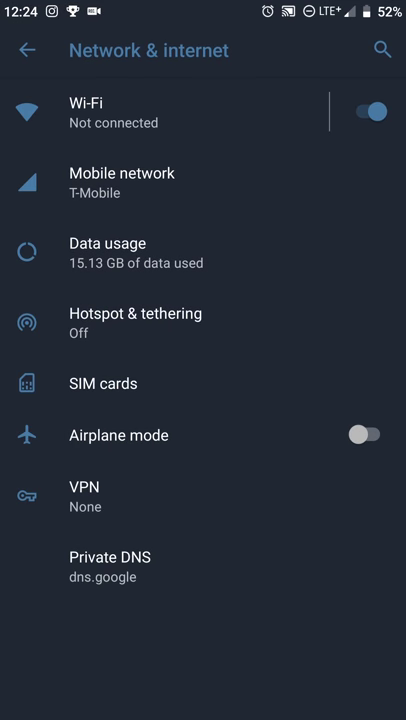
left_click(110, 568)
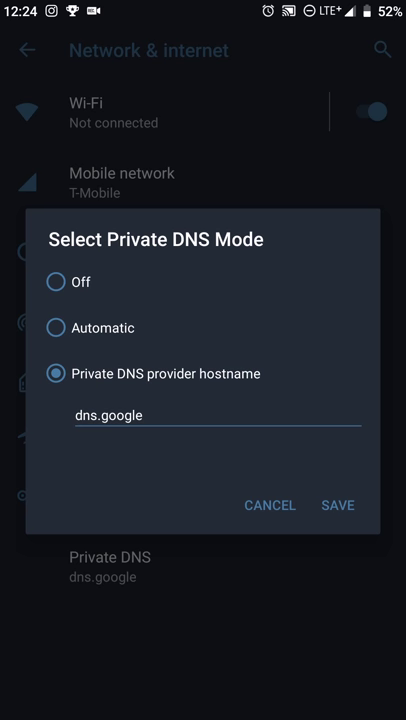
left_click(336, 504)
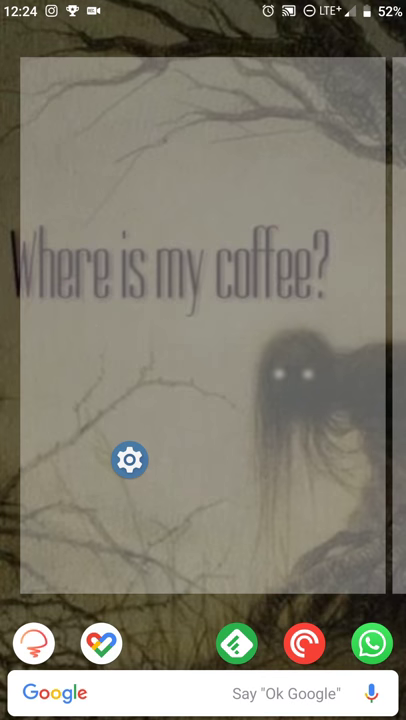
Browse the Settings shortcut destination list from the launcher widget
left_click(130, 460)
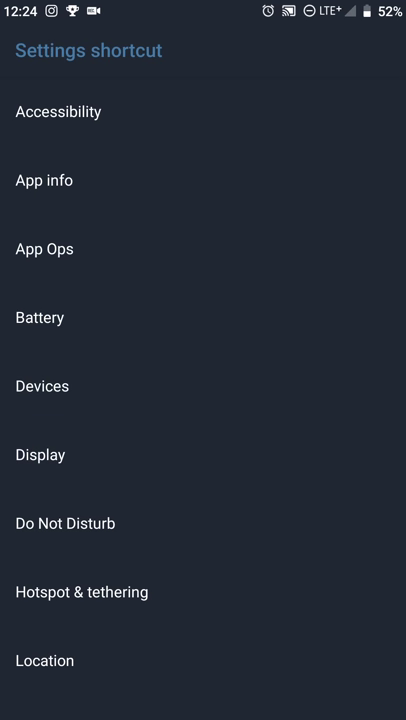
scroll("down", 3)
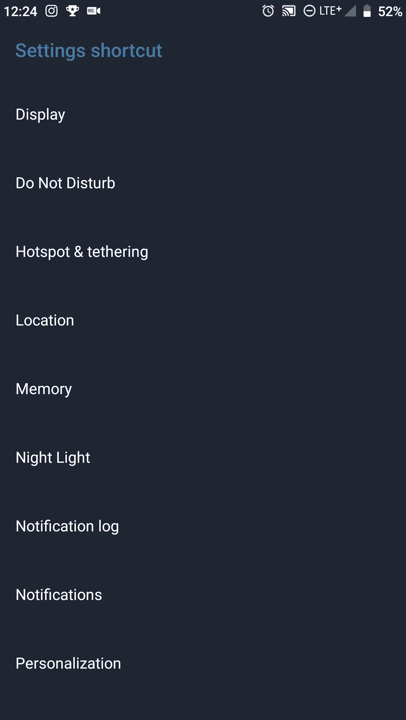
scroll("down", 3)
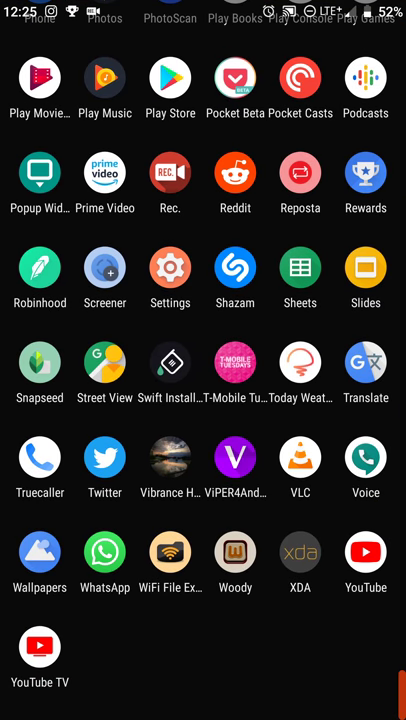
Reopen the Private DNS chooser under Advanced network options and dismiss it without changing the mode
left_click(170, 268)
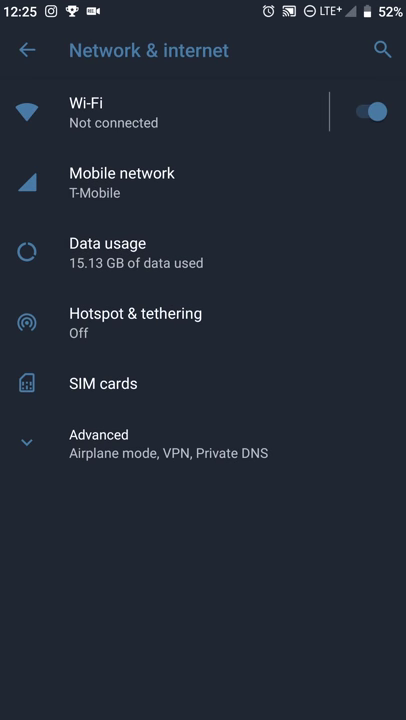
left_click(98, 434)
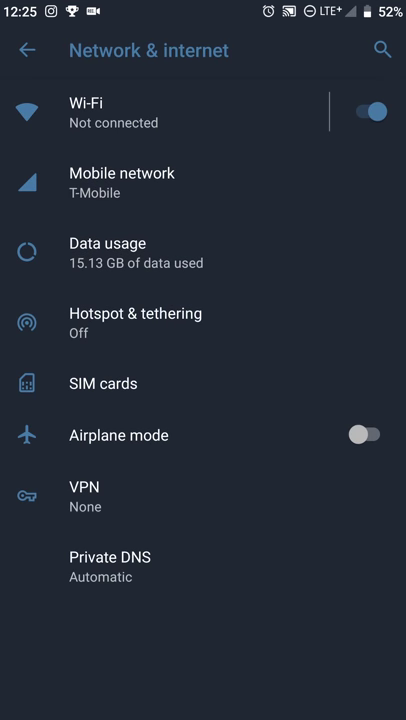
left_click(118, 568)
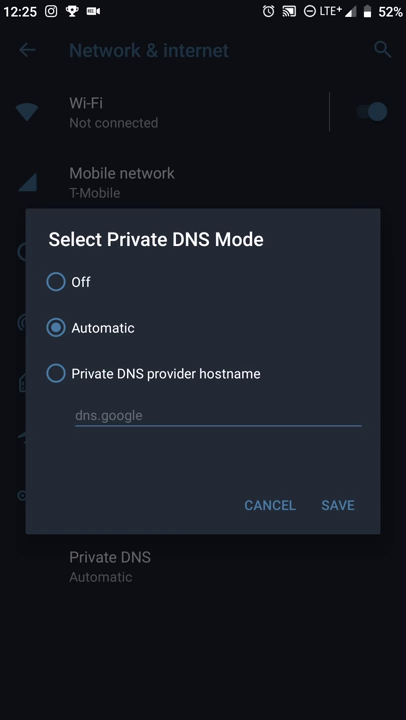
left_click(56, 374)
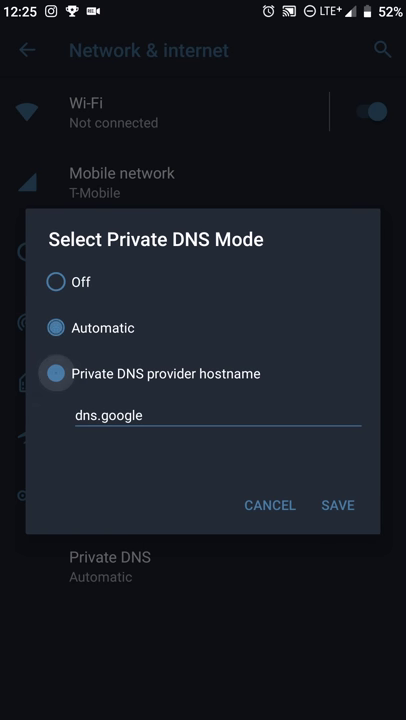
left_click(54, 374)
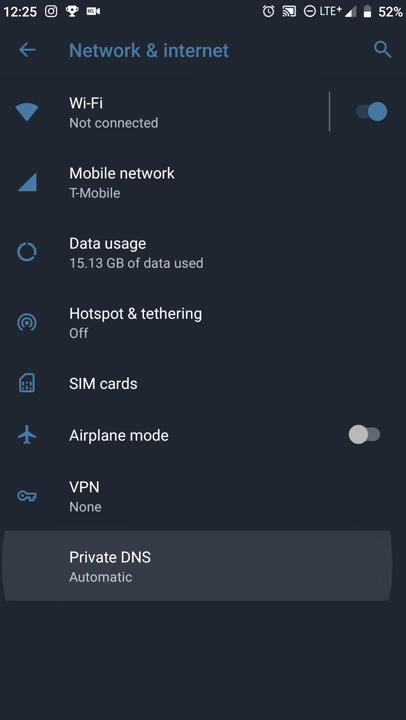
Confirm Private DNS still shows Automatic, close the chooser and return to the main settings page
left_click(110, 568)
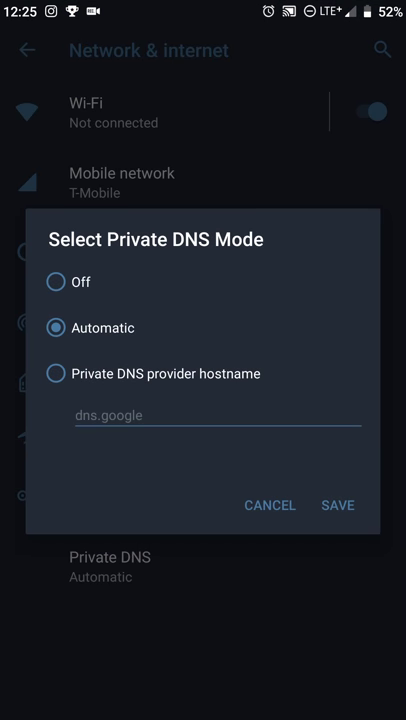
left_click(268, 504)
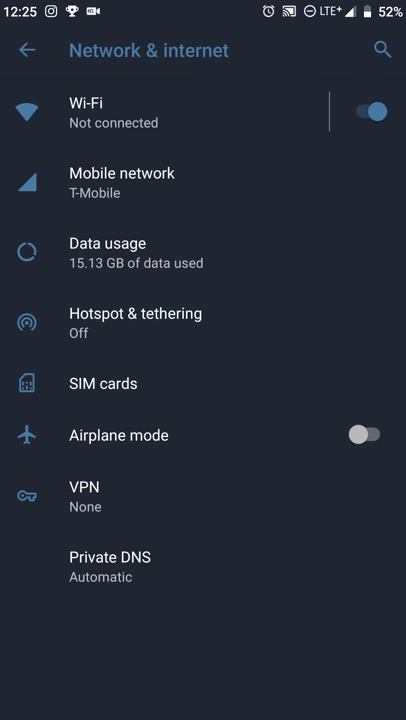
left_click(116, 566)
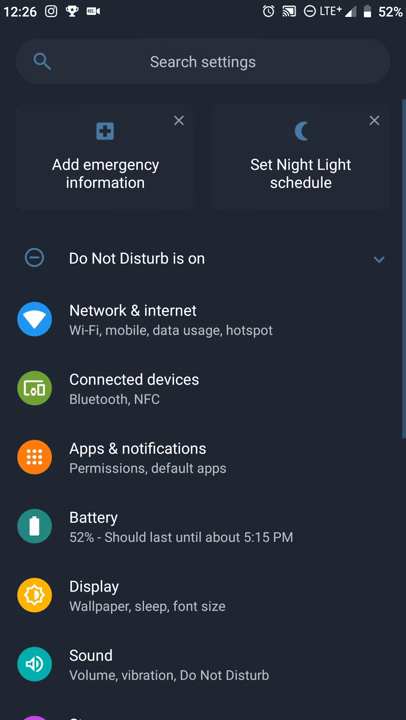
key("home")
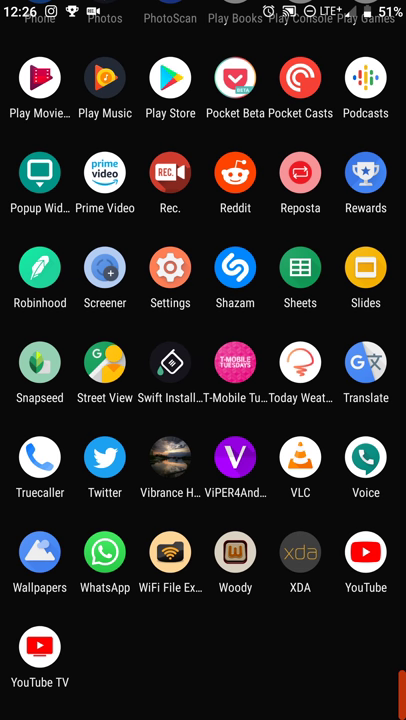
left_click(170, 268)
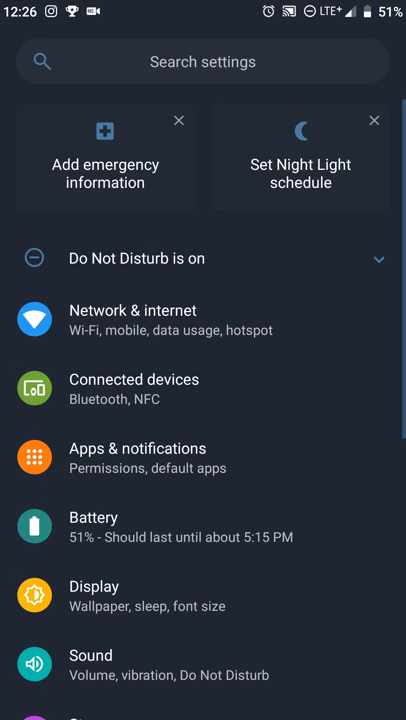